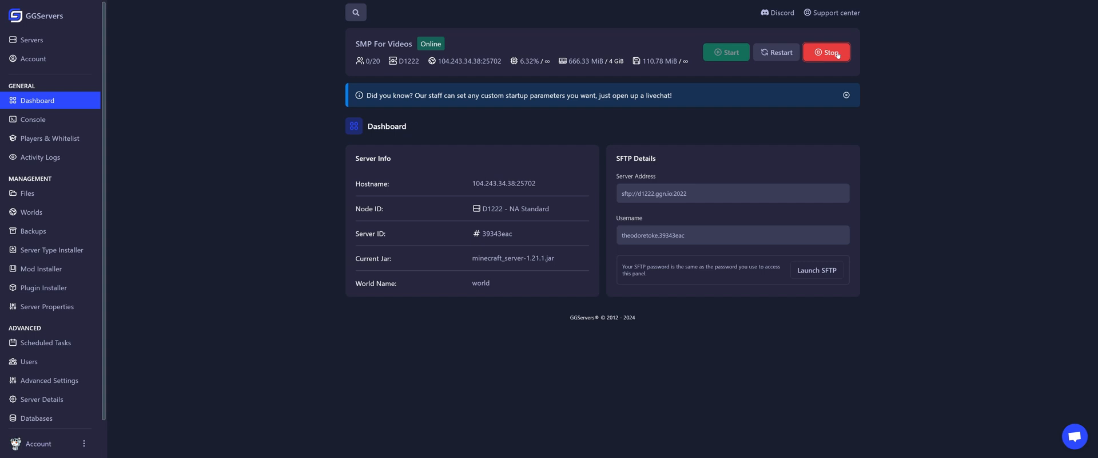
Stop the running SMP For Videos server from the Dashboard header
{"action": "left_click", "coordinate": [826, 52]}
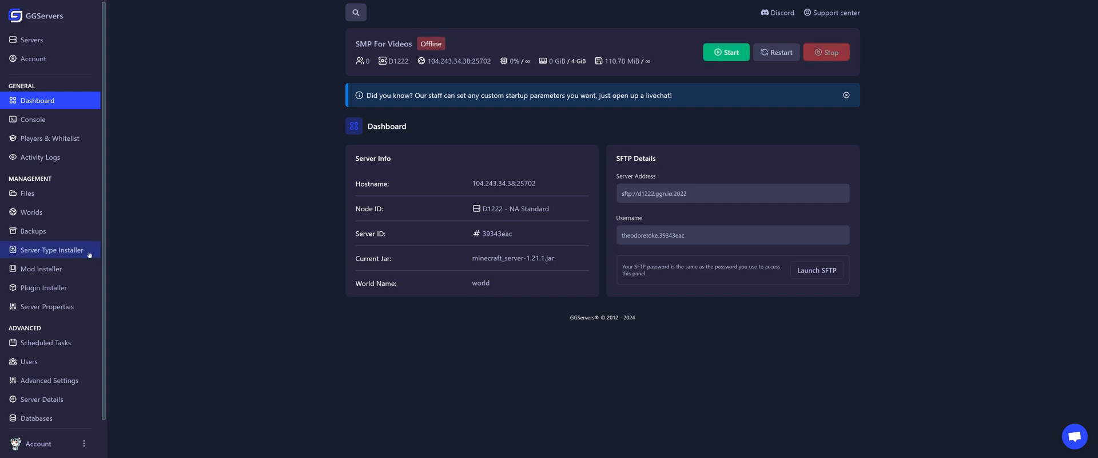
Install Fabric 1.21.1 with loader 0.16.7 through the Server Type Installer
{"action": "left_click", "coordinate": [50, 249]}
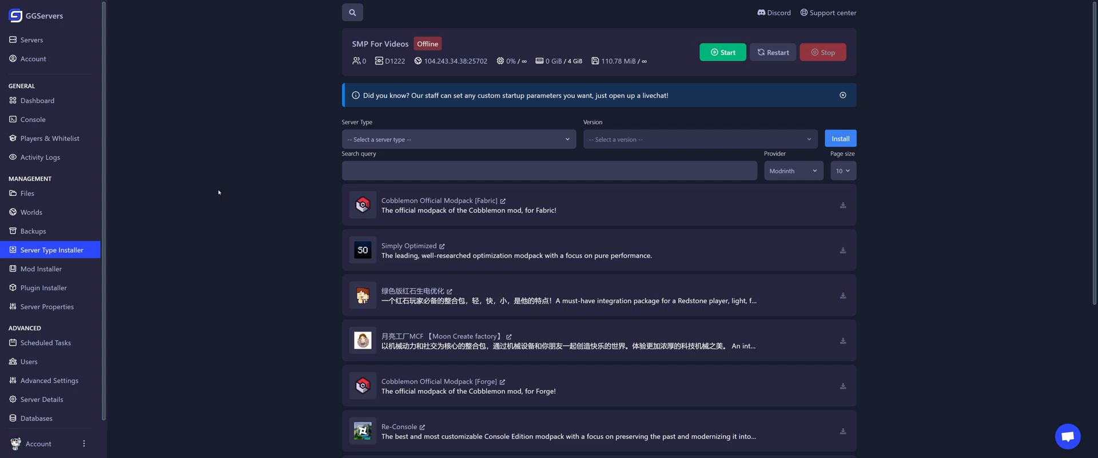
{"action": "mouse_move", "coordinate": [228, 189]}
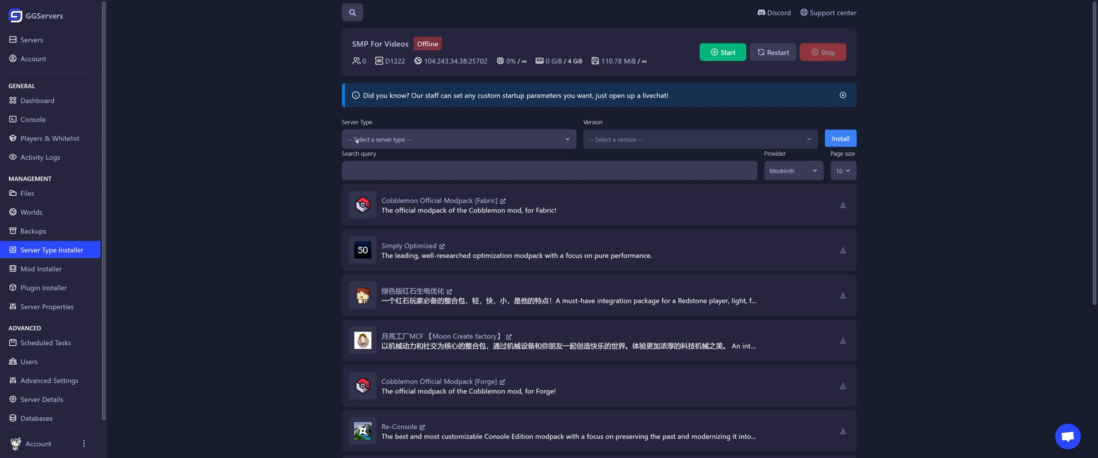
{"action": "left_click", "coordinate": [458, 139]}
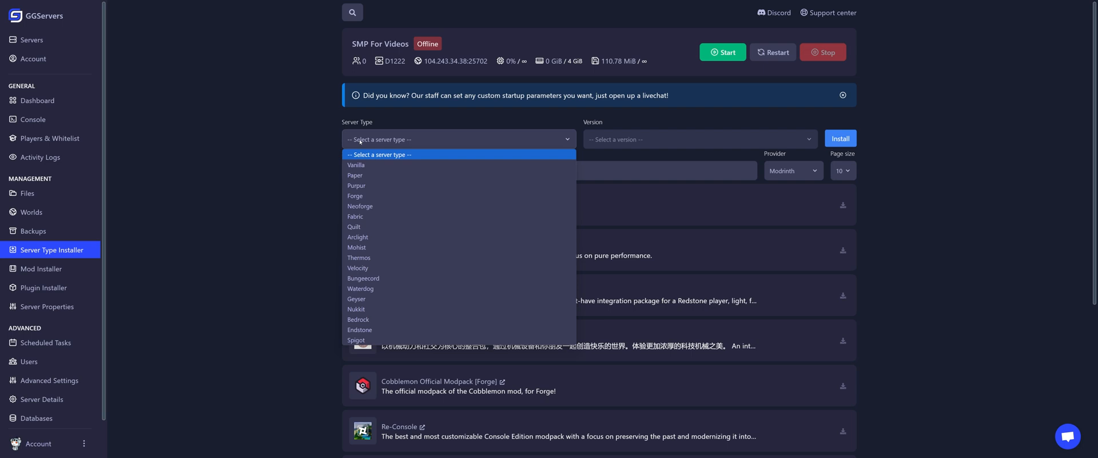
{"action": "mouse_move", "coordinate": [360, 206]}
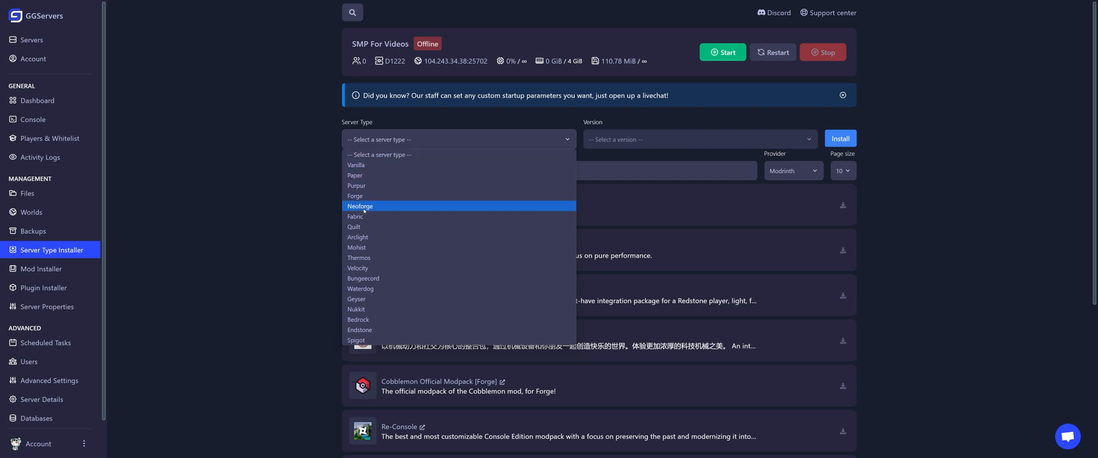
{"action": "left_click", "coordinate": [355, 216]}
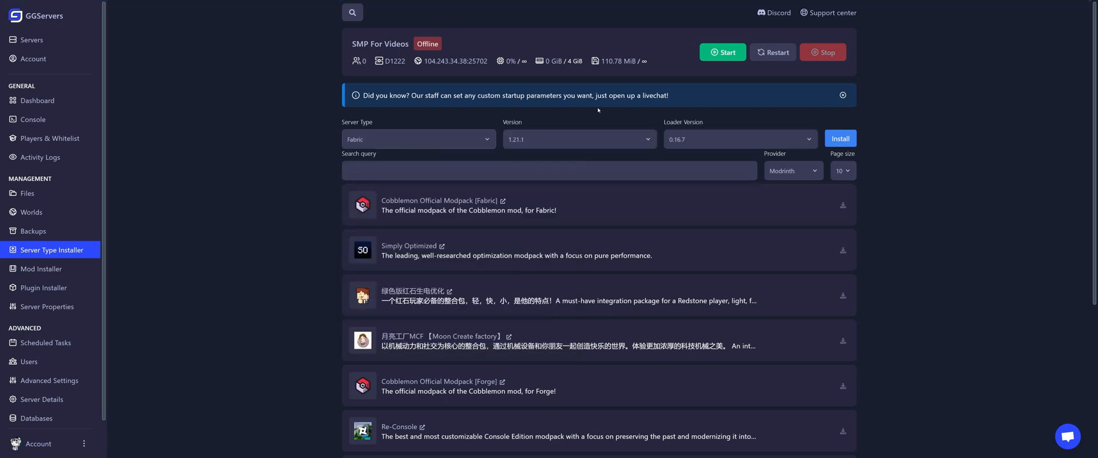
{"action": "mouse_move", "coordinate": [543, 127]}
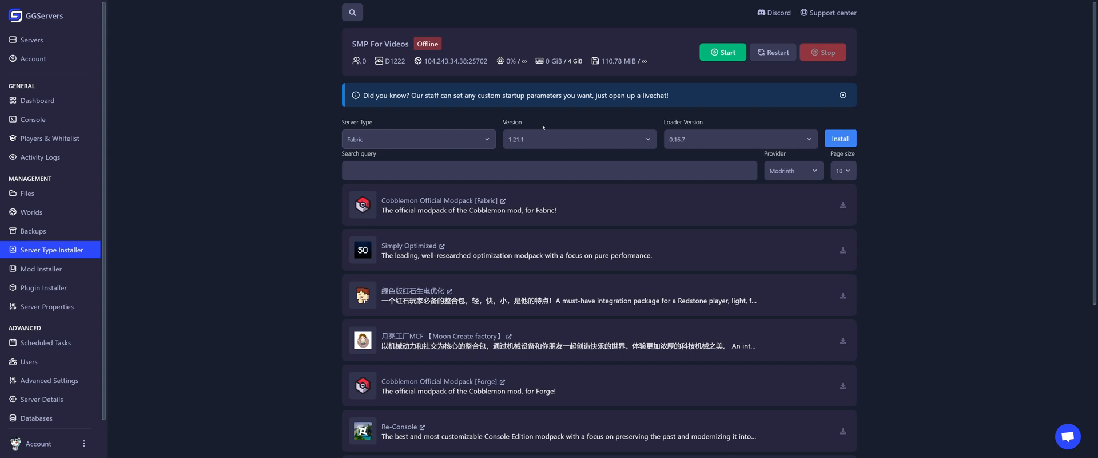
{"action": "mouse_move", "coordinate": [676, 117]}
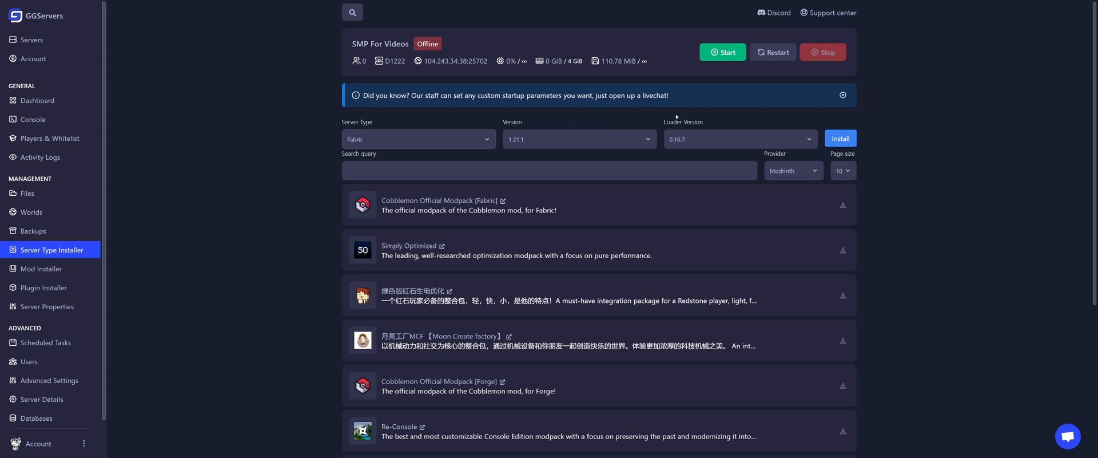
{"action": "mouse_move", "coordinate": [820, 112]}
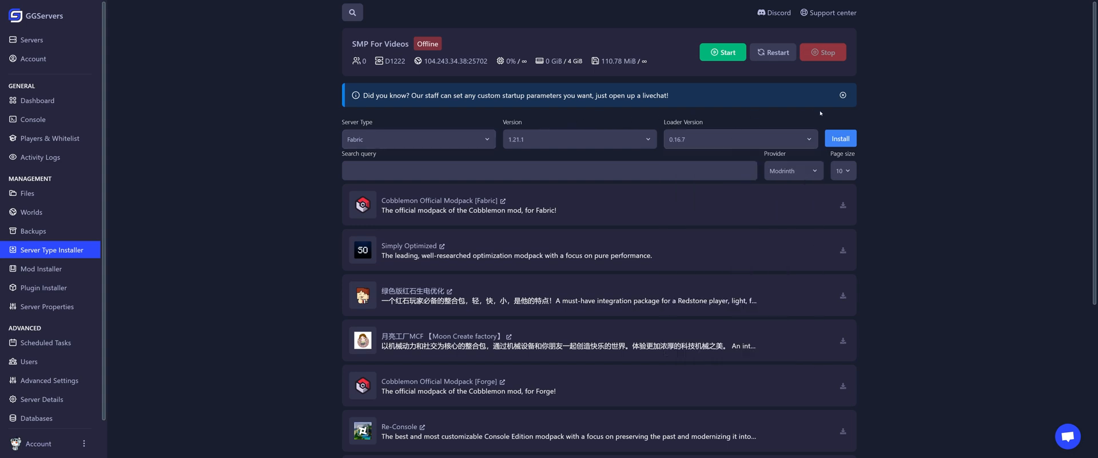
{"action": "left_click", "coordinate": [840, 137]}
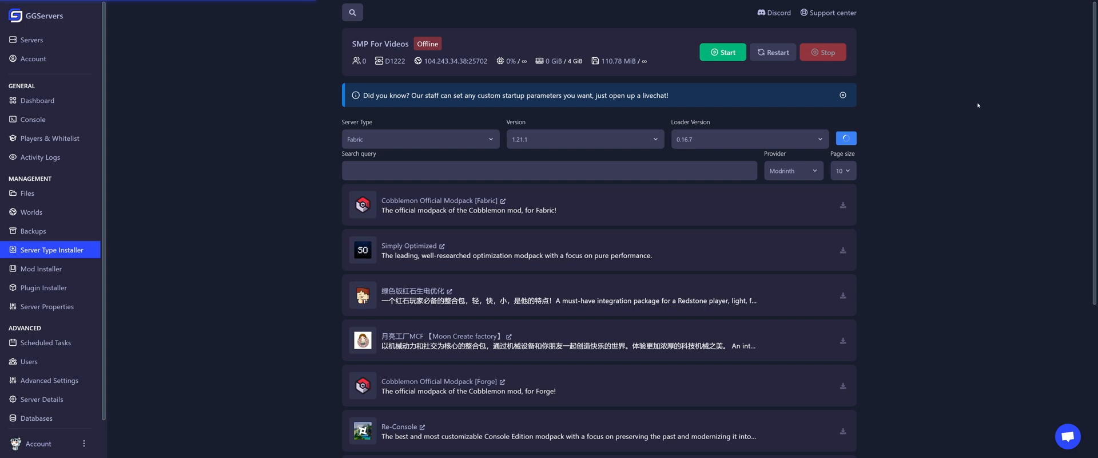
{"action": "left_click", "coordinate": [845, 138]}
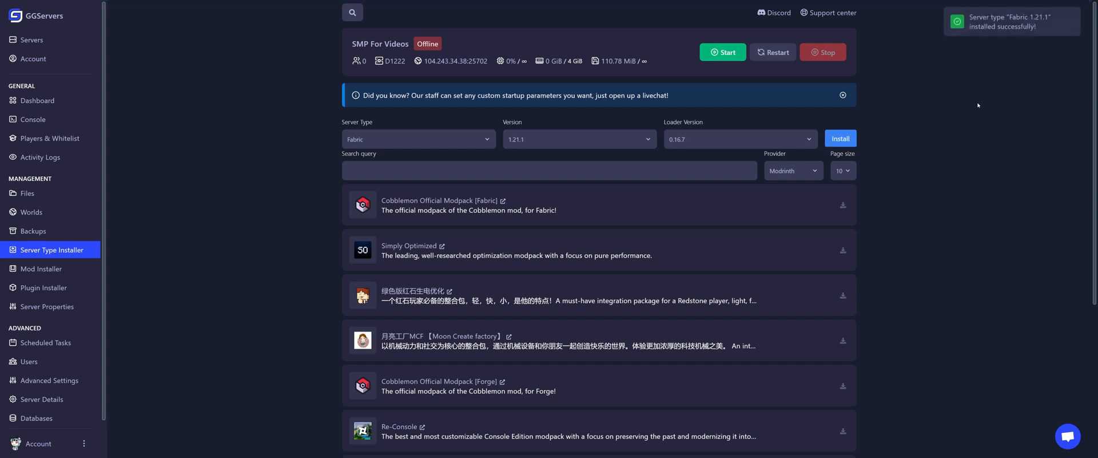
{"action": "mouse_move", "coordinate": [1019, 56]}
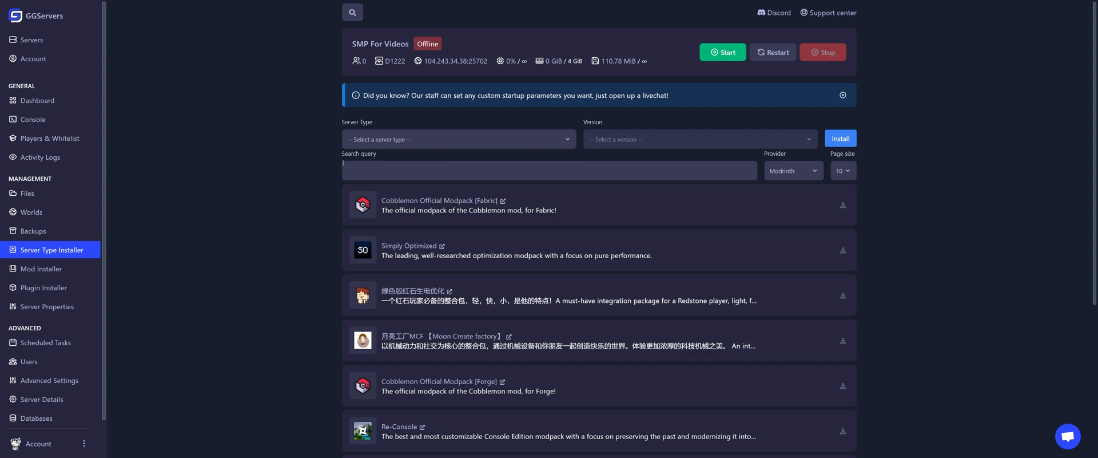
Start the Fabric server in the console until it finishes, stop it, and open Mod Installer
{"action": "left_click", "coordinate": [32, 119]}
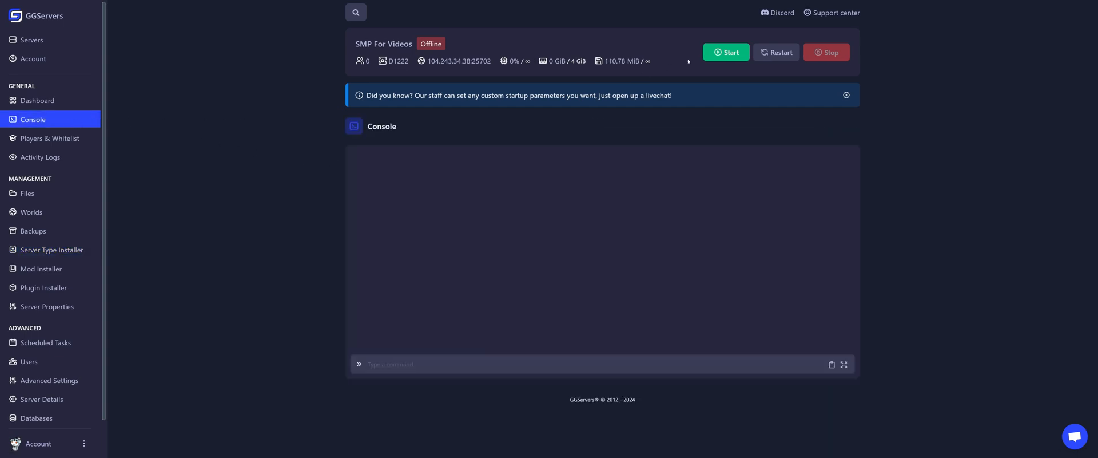
{"action": "left_click", "coordinate": [726, 52]}
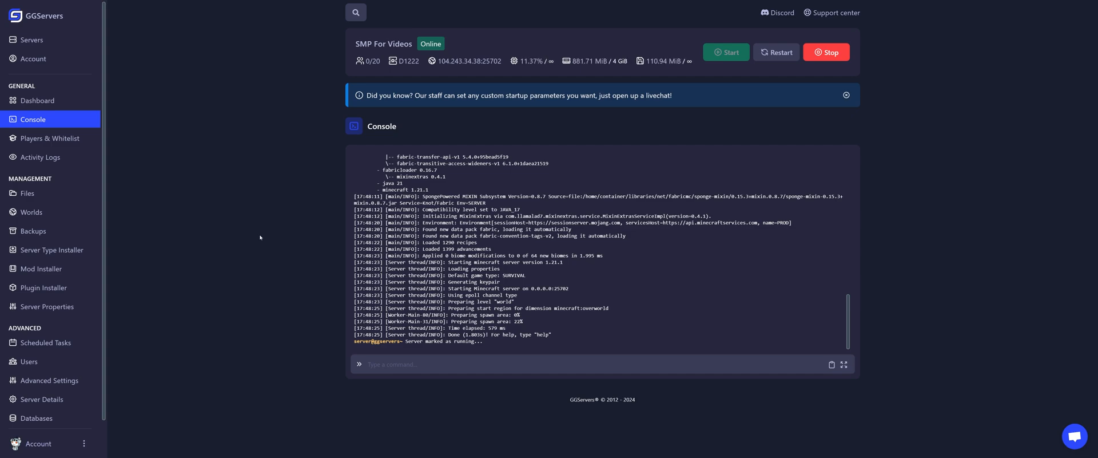
{"action": "left_click", "coordinate": [826, 53]}
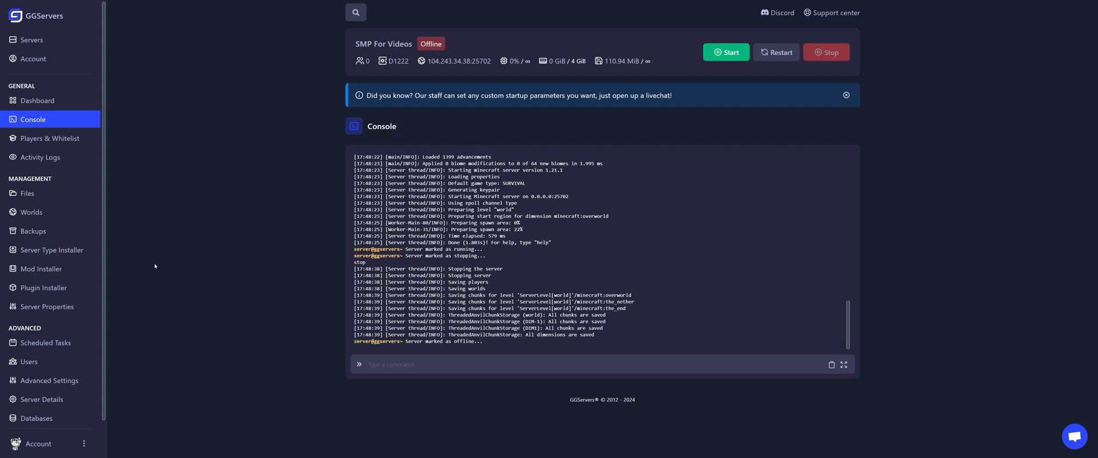
{"action": "left_click", "coordinate": [42, 268]}
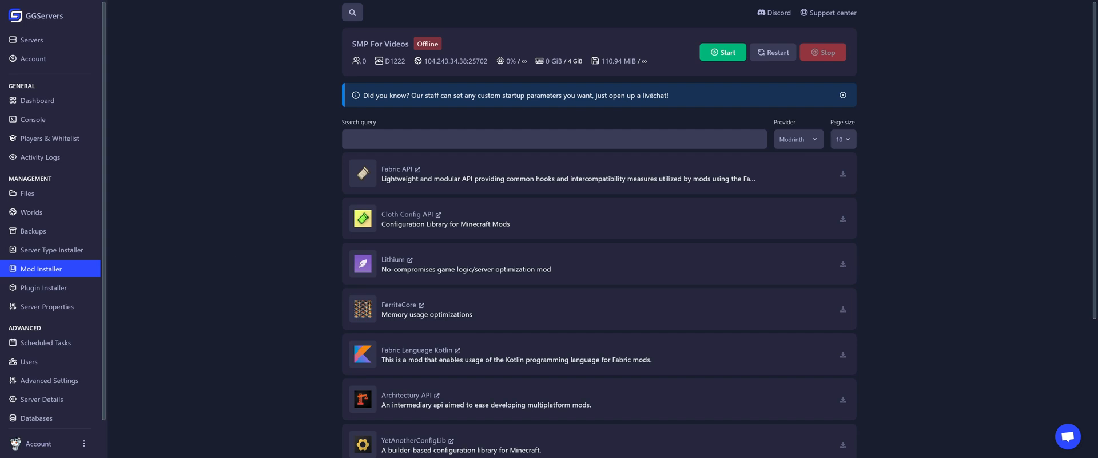
Search CurseForge for "crop" mods and open the Croptopia install dialog
{"action": "left_click", "coordinate": [798, 139]}
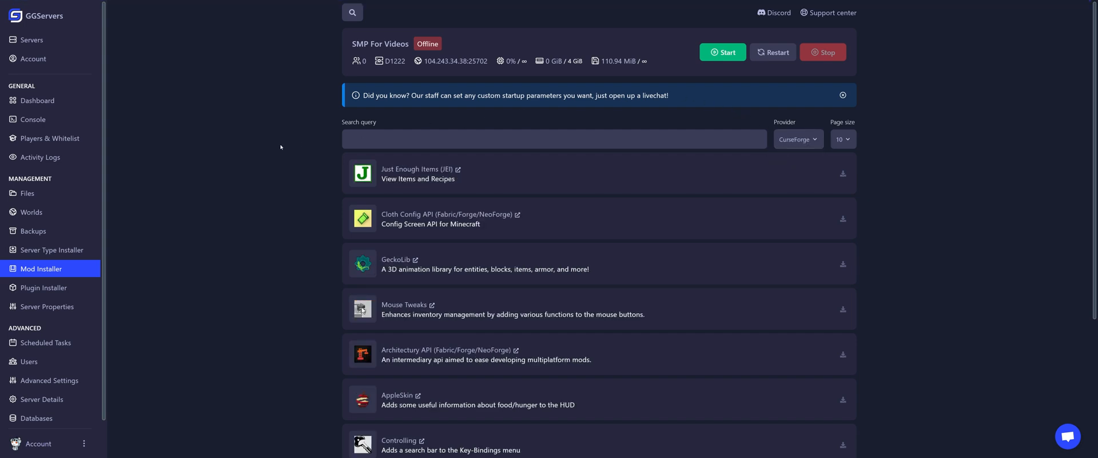
{"action": "type", "text": "c"}
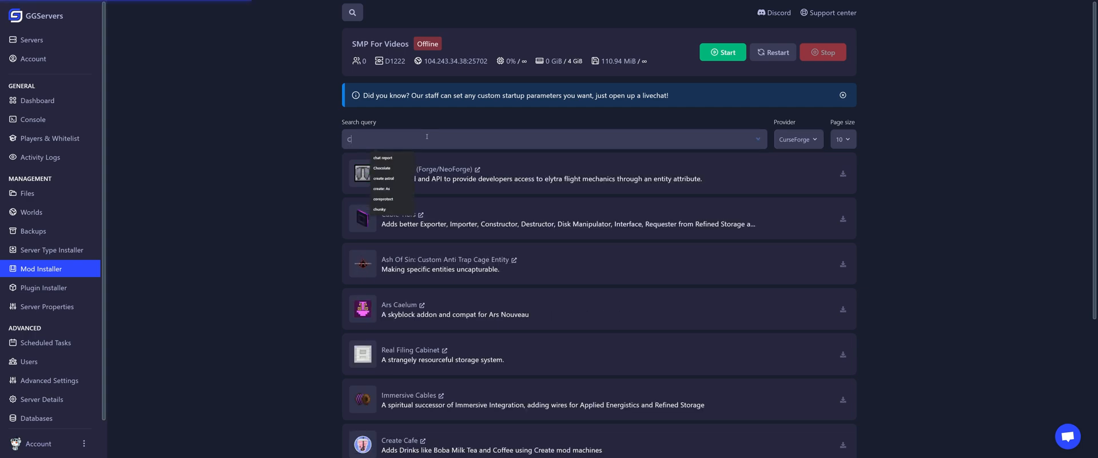
{"action": "type", "text": "rop"}
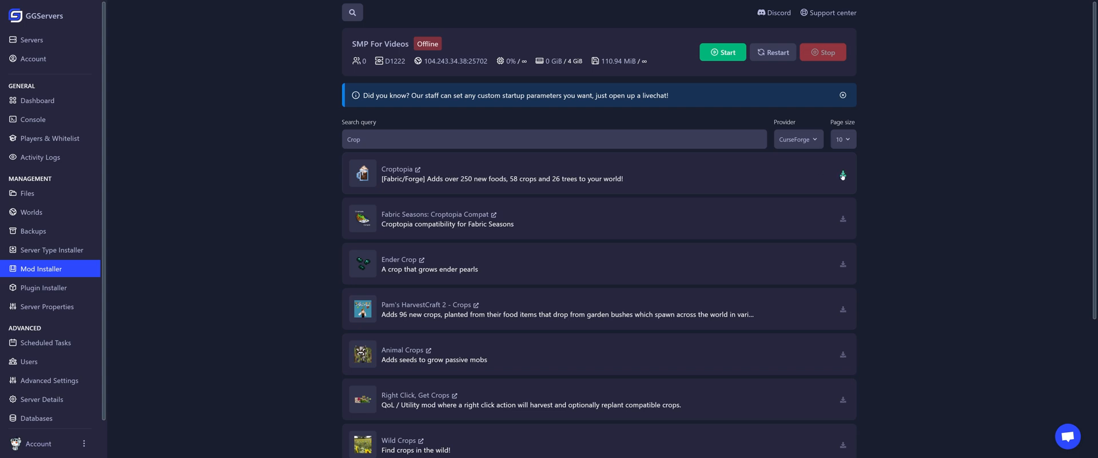
{"action": "left_click", "coordinate": [843, 175]}
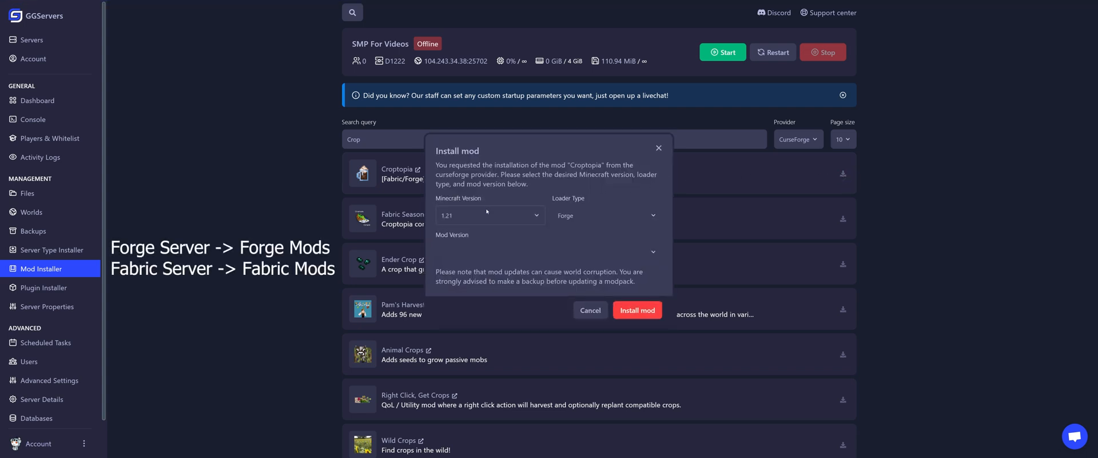
Install Croptopia for Fabric on Minecraft 1.21, then start the server from the console
{"action": "left_click", "coordinate": [489, 215]}
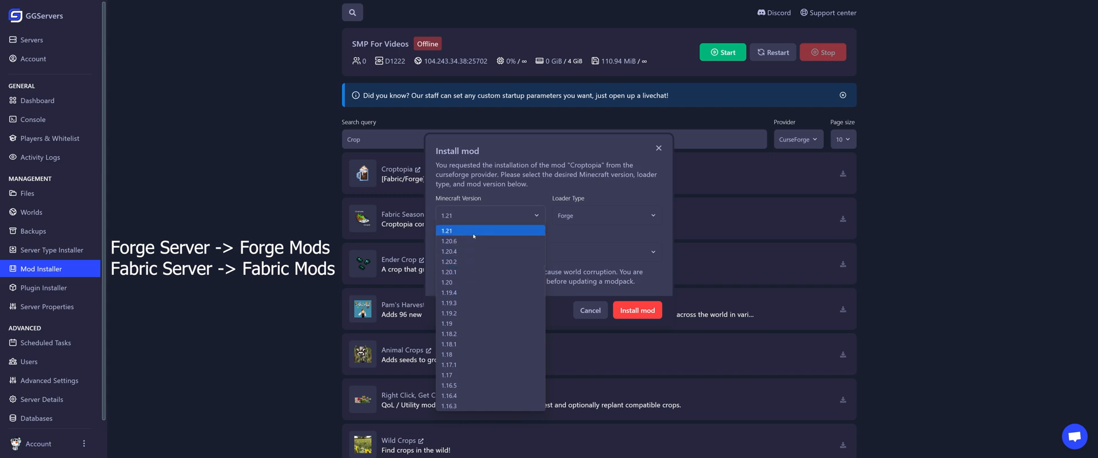
{"action": "left_click", "coordinate": [446, 230]}
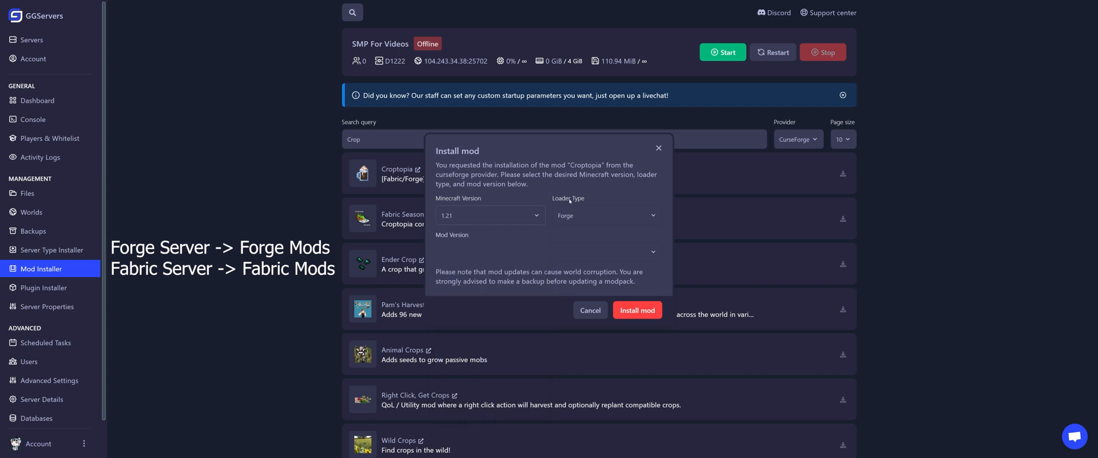
{"action": "left_click", "coordinate": [604, 215]}
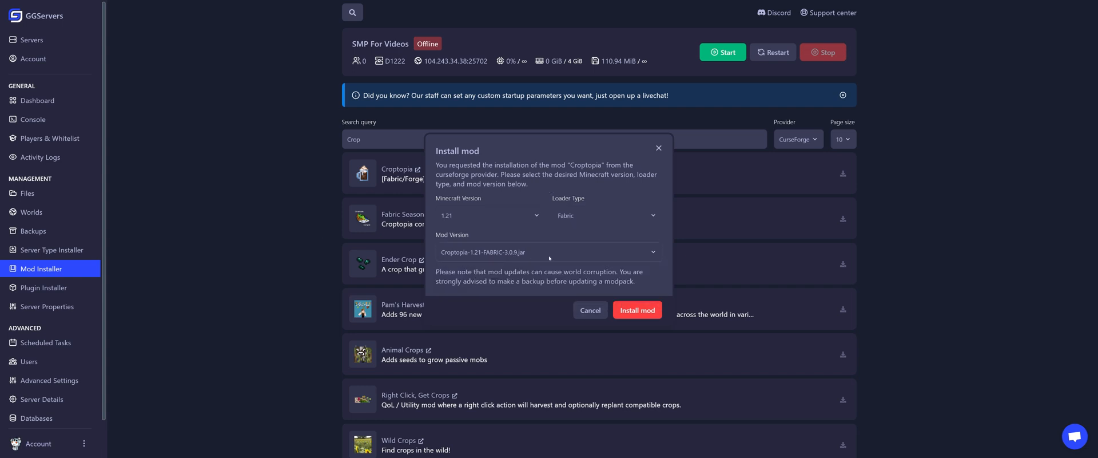
{"action": "left_click", "coordinate": [636, 310]}
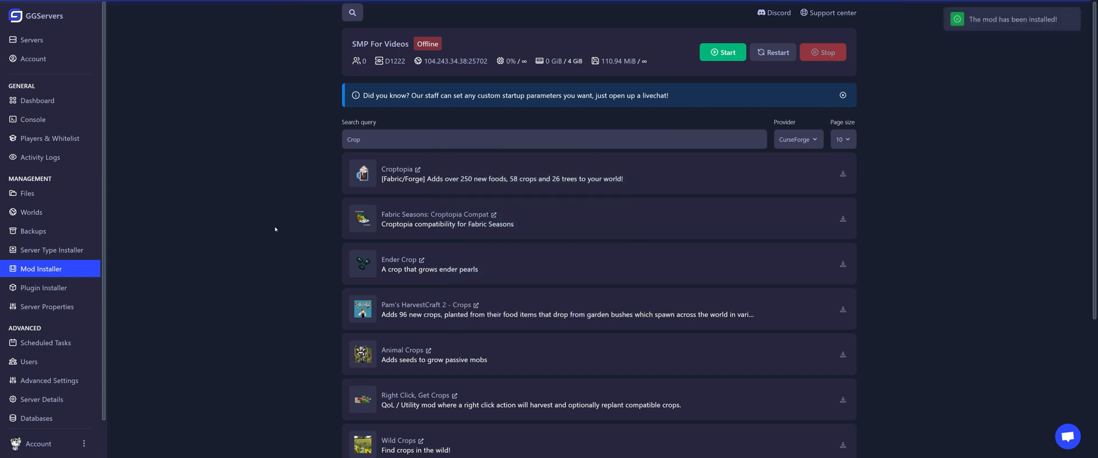
{"action": "mouse_move", "coordinate": [1051, 49]}
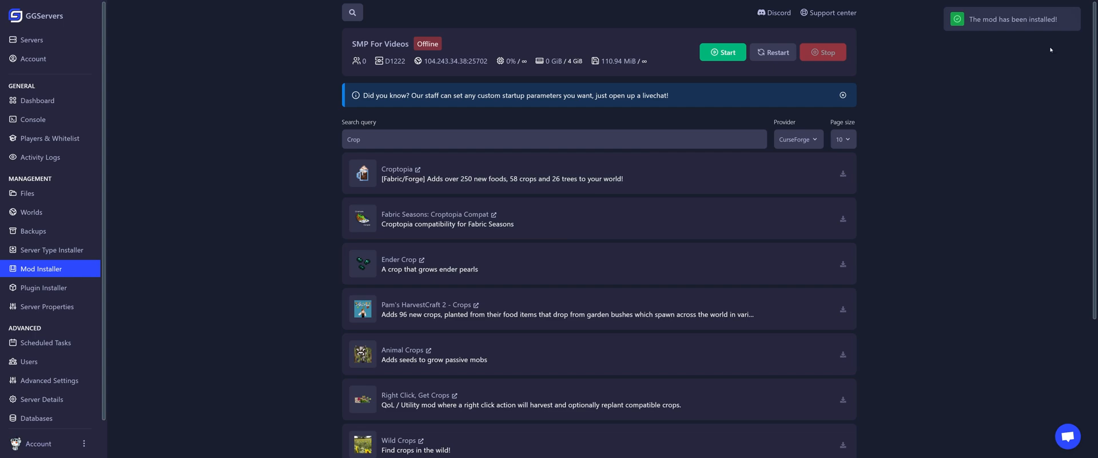
{"action": "left_click", "coordinate": [32, 119]}
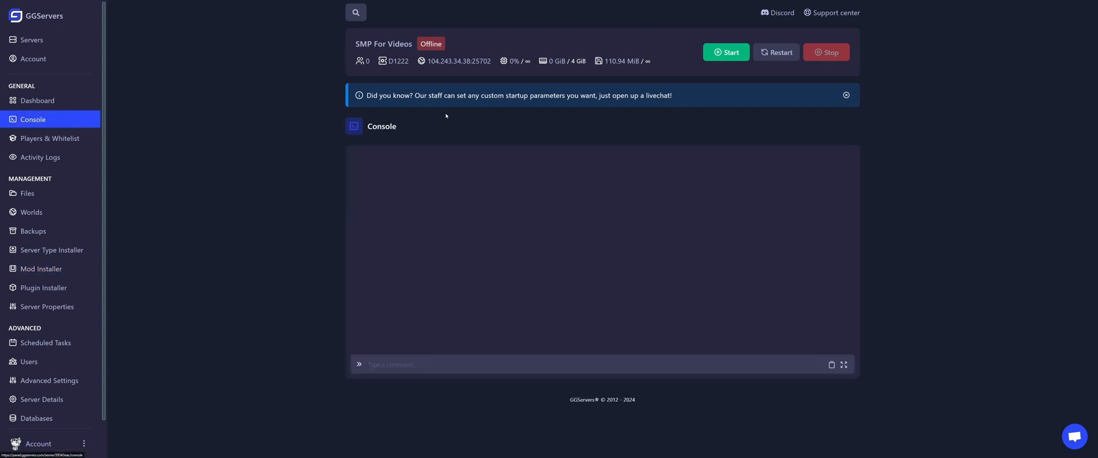
{"action": "left_click", "coordinate": [726, 52]}
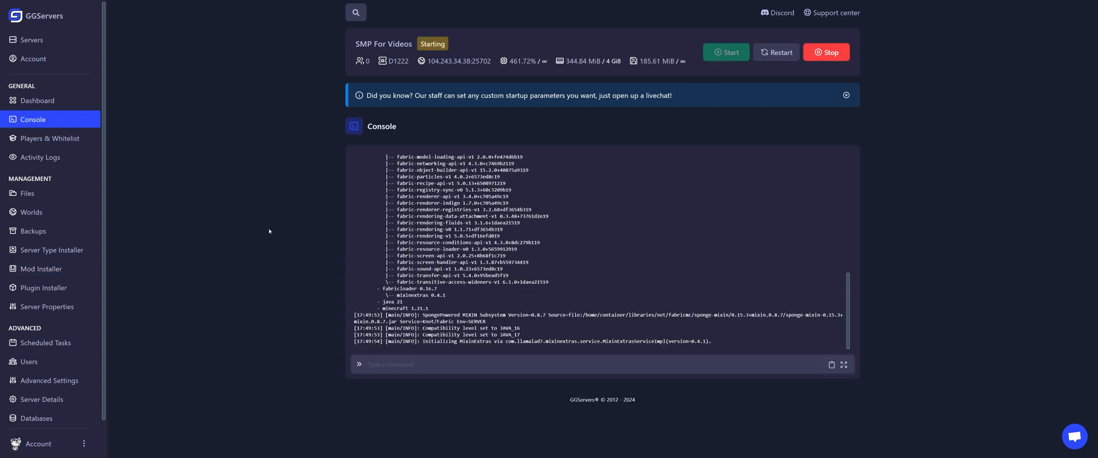